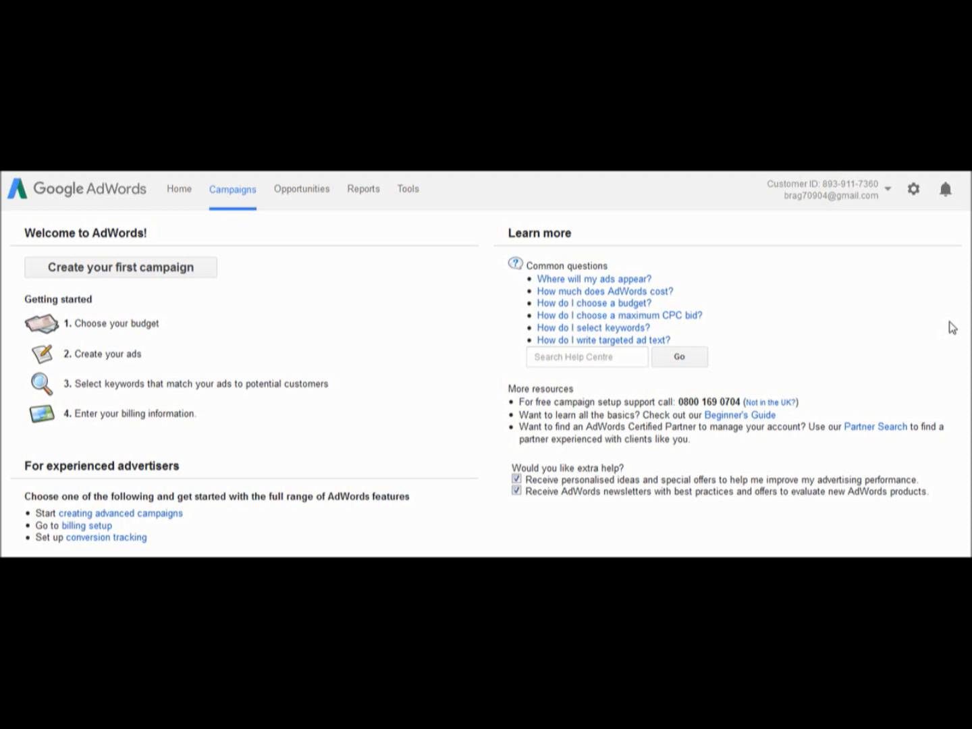
mouse_move(798, 207)
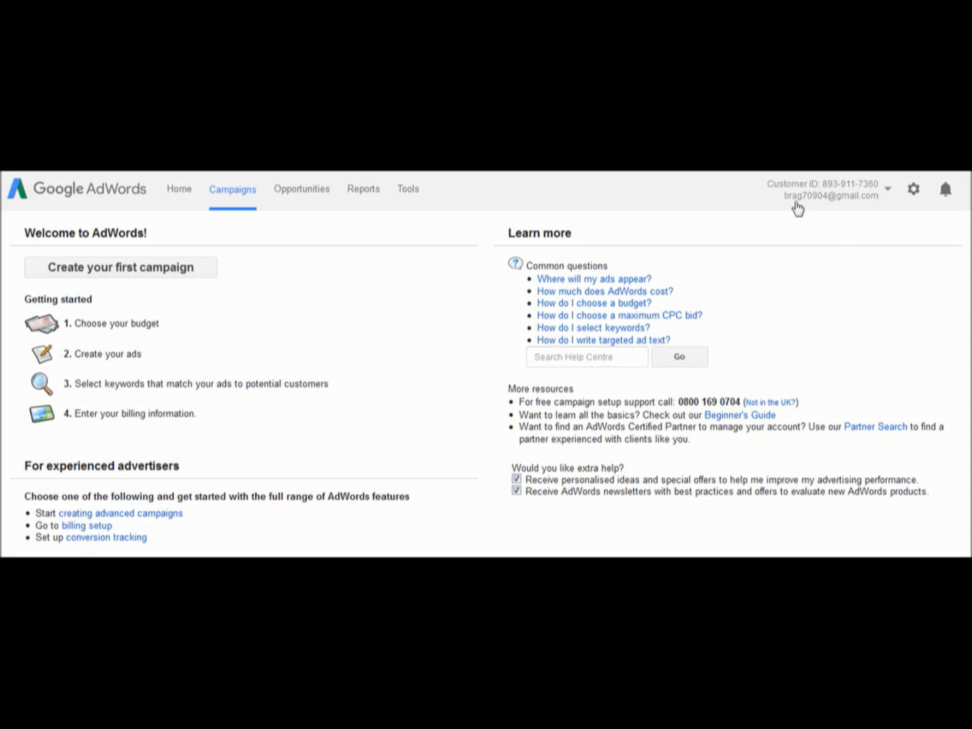
mouse_move(787, 196)
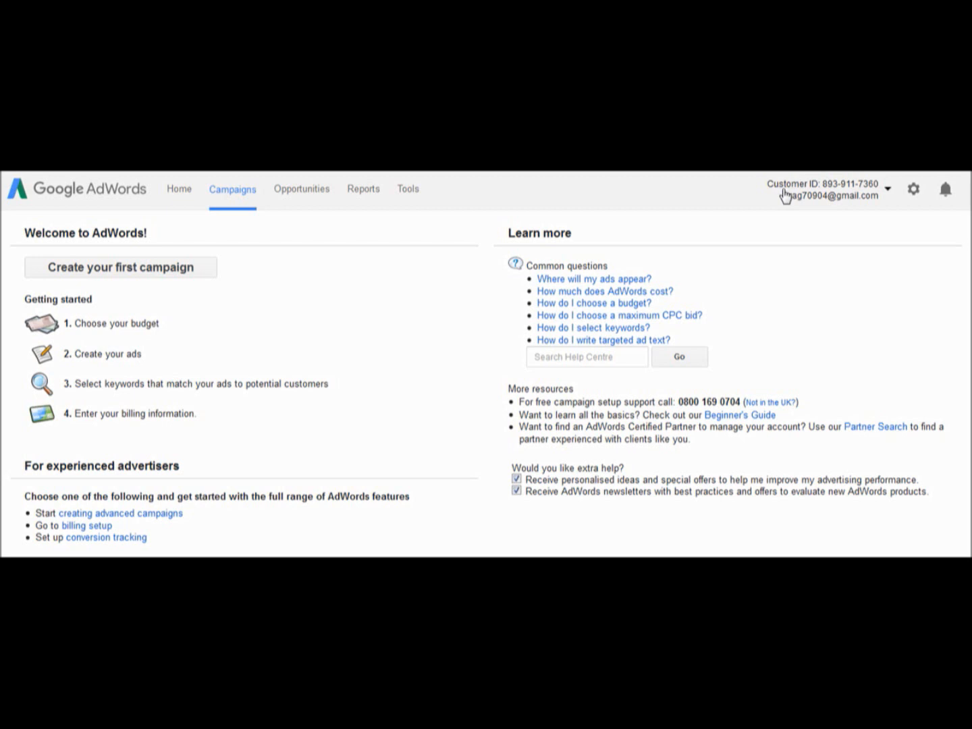
mouse_move(784, 198)
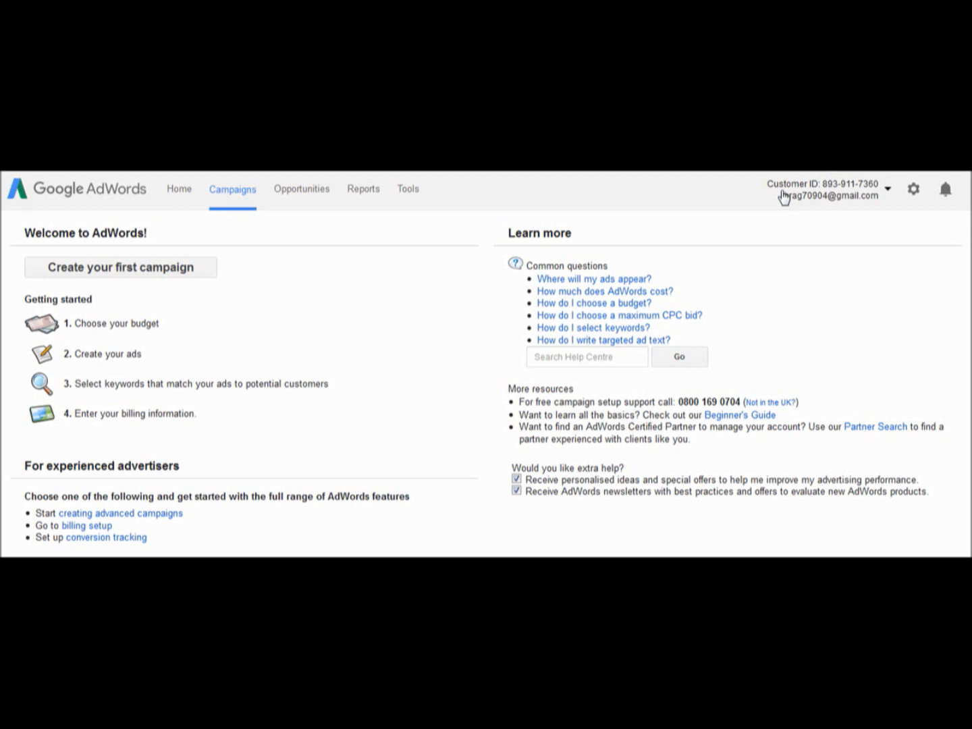
mouse_move(909, 194)
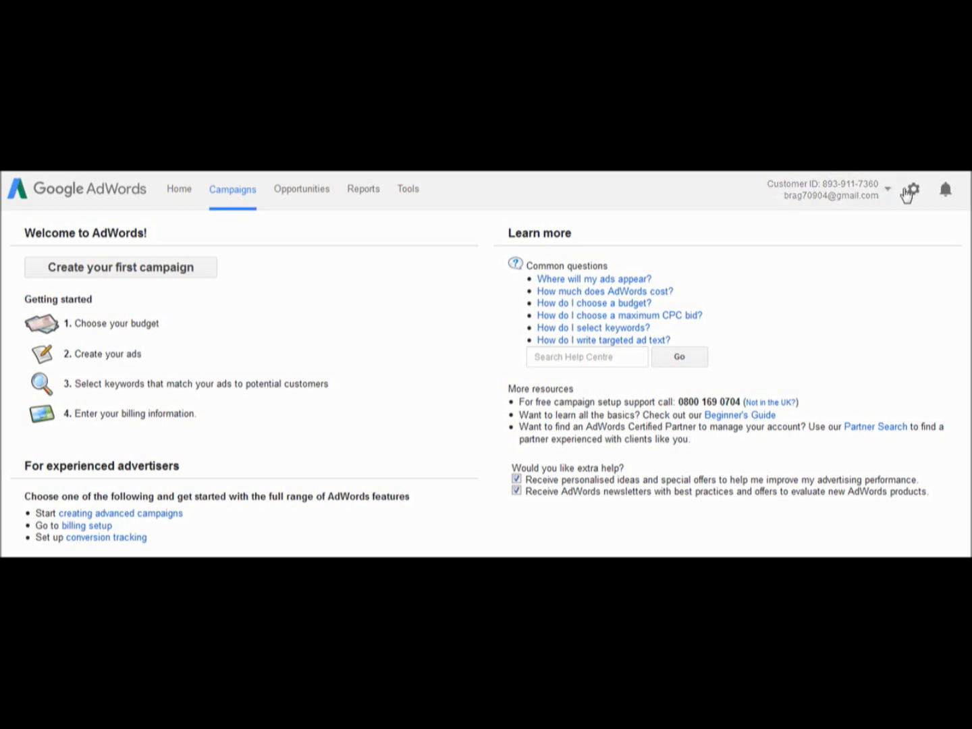
mouse_move(911, 189)
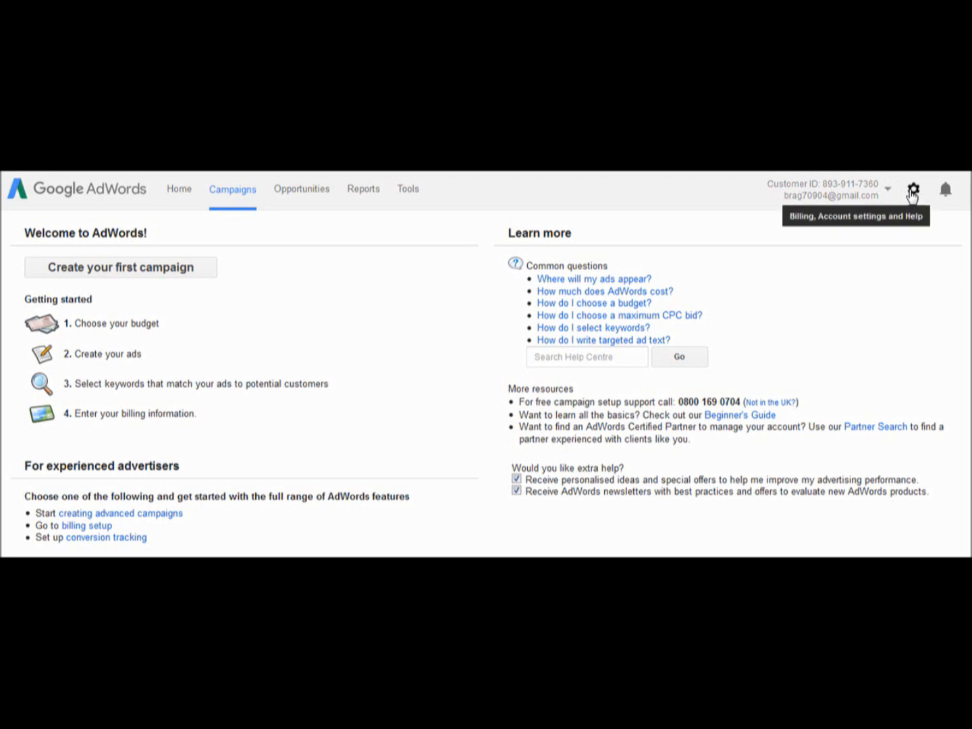
Step: Open the gear menu in the AdWords header to show Billing, Account settings and Help
click(913, 189)
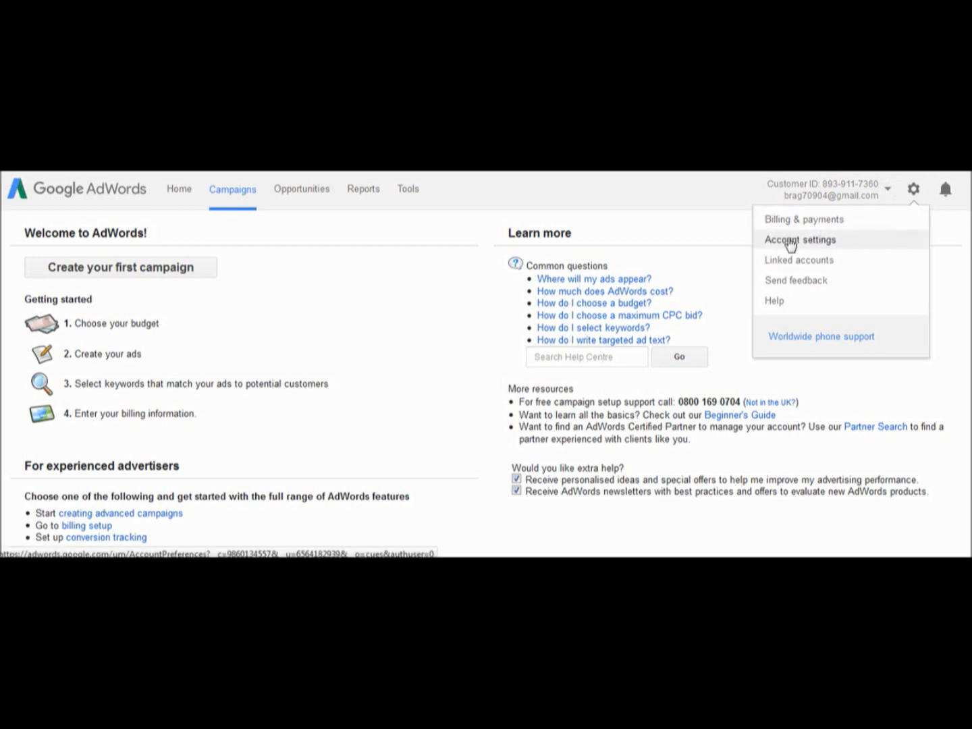
mouse_move(780, 245)
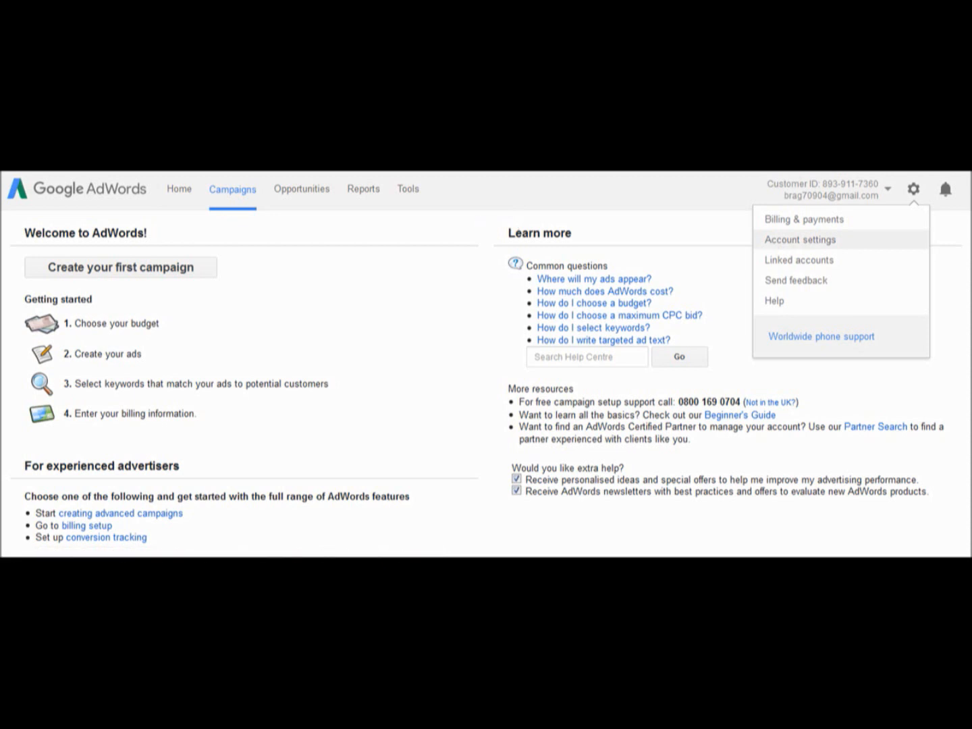
Step: Choose Account settings to reach the Account access page listing the one administrative user
click(799, 239)
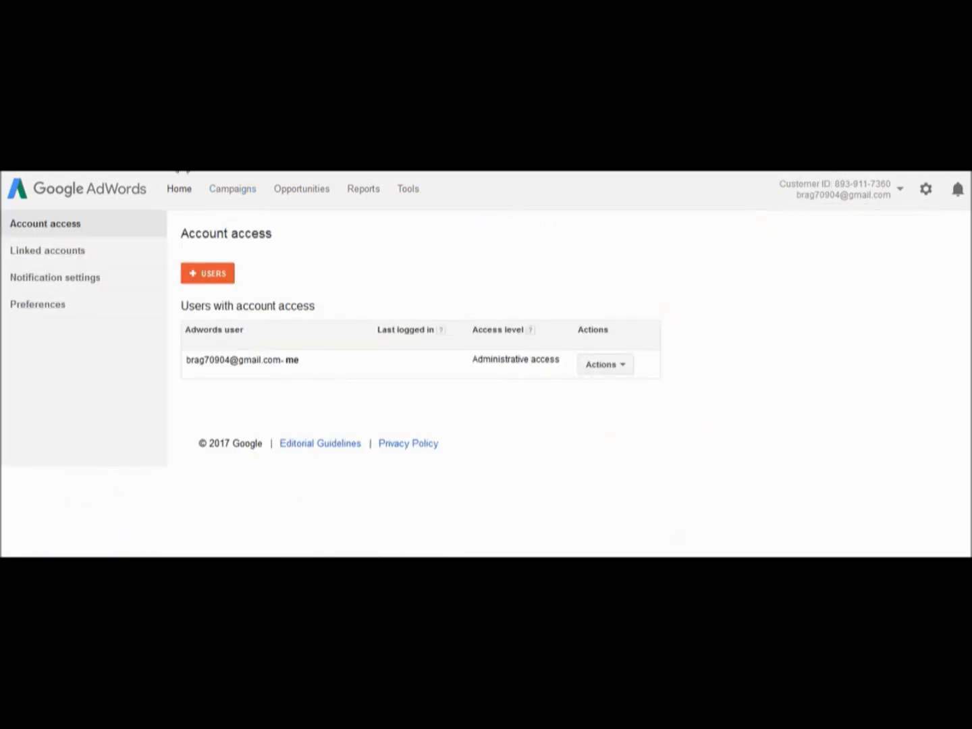
mouse_move(71, 226)
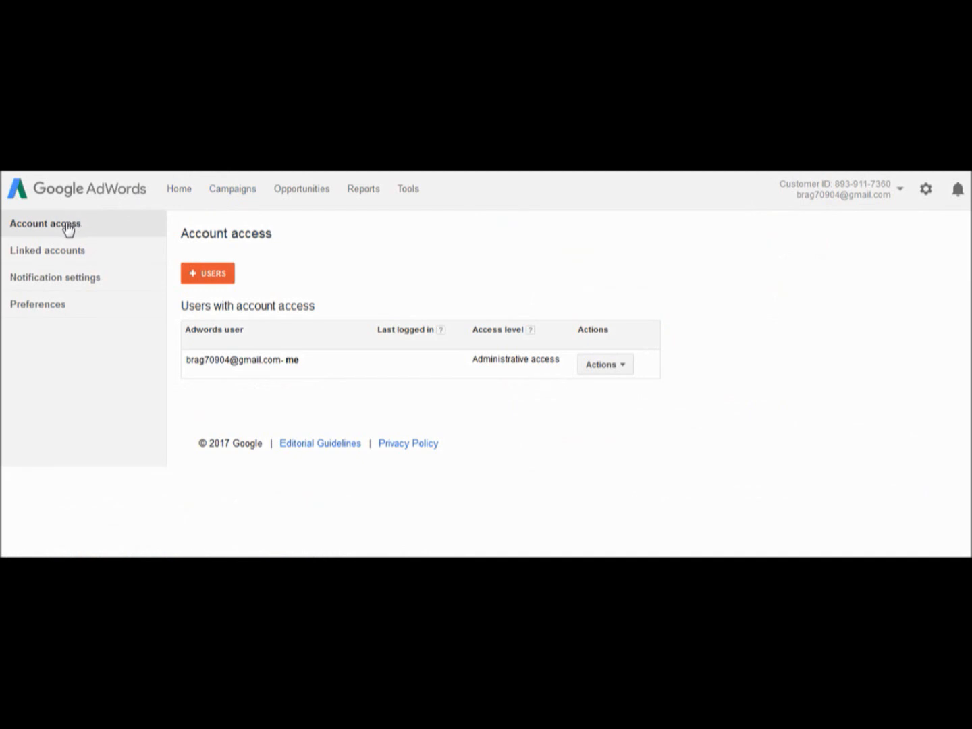
mouse_move(39, 232)
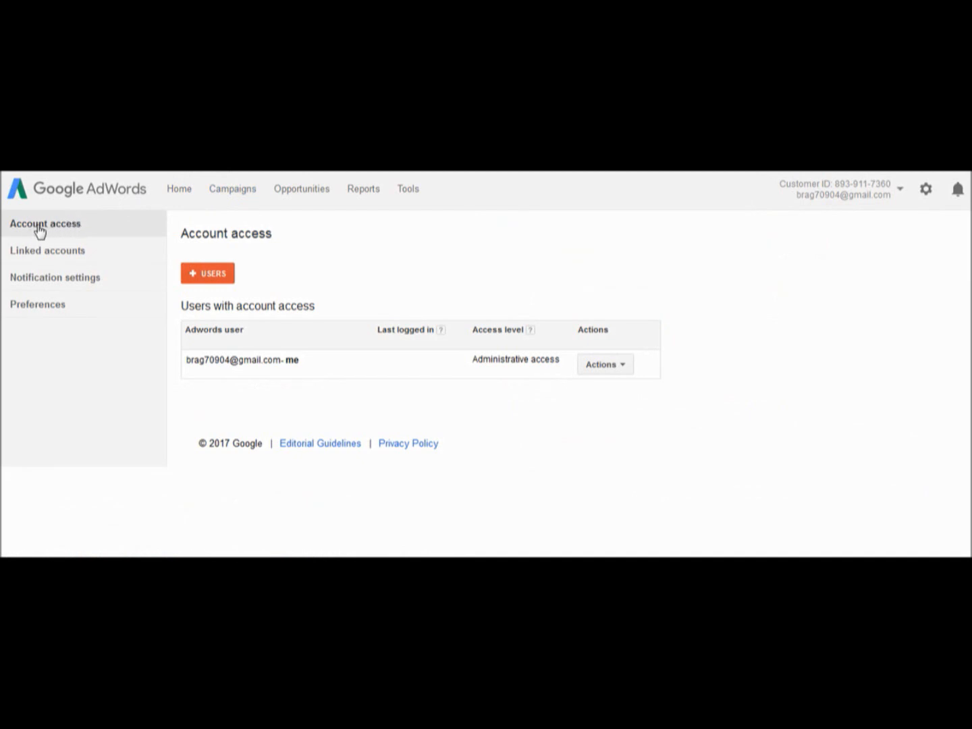